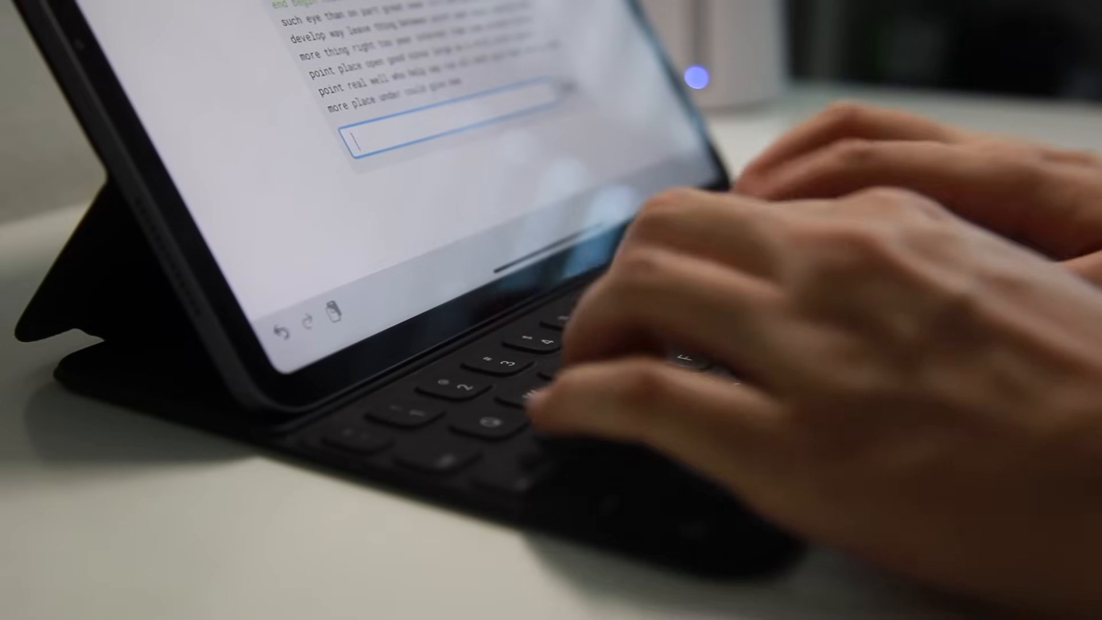
# Load the 10FastFingers one-minute Typing Test (Top 200 words) so it is ready to begin
pyautogui.write('aft')
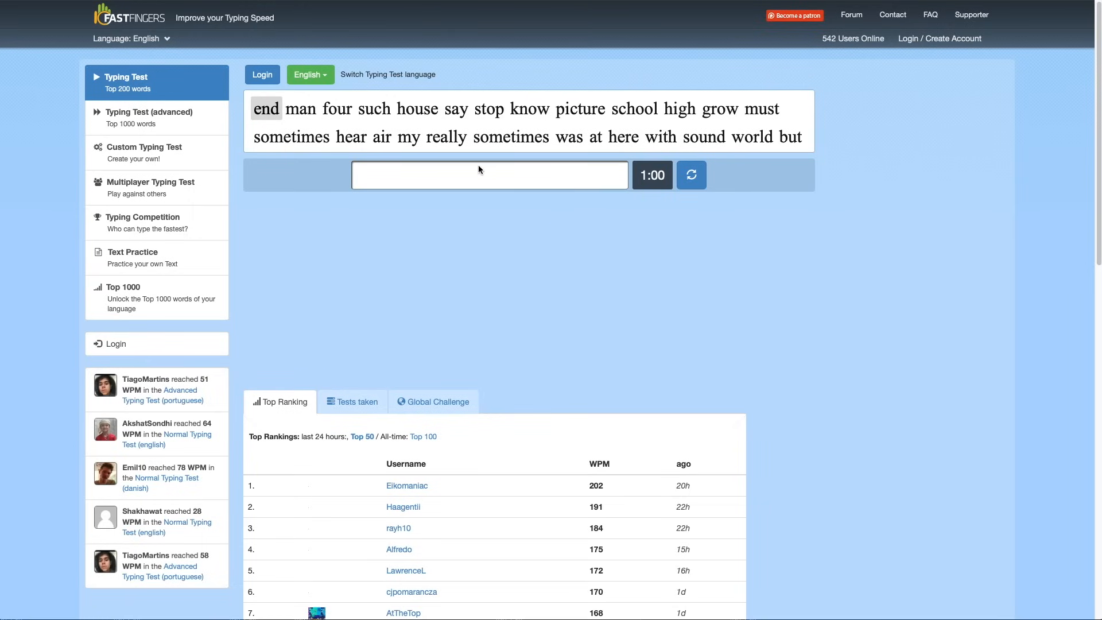
# Start the Key Hero quote typing test from its 'Typing Test - Play Now!' page
pyautogui.write('f')
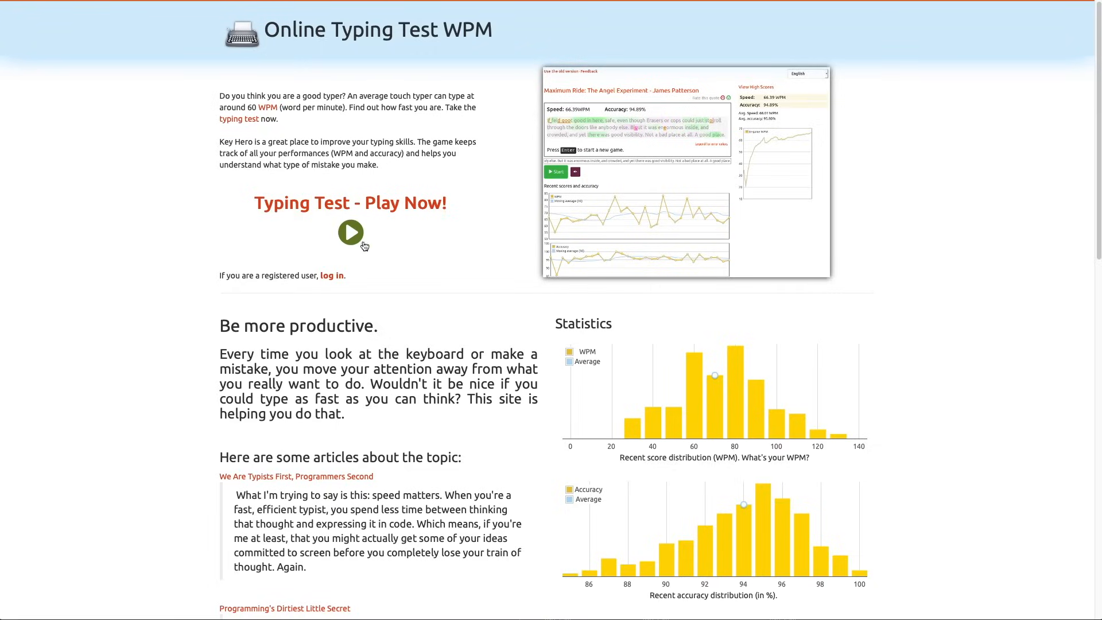
pyautogui.click(351, 232)
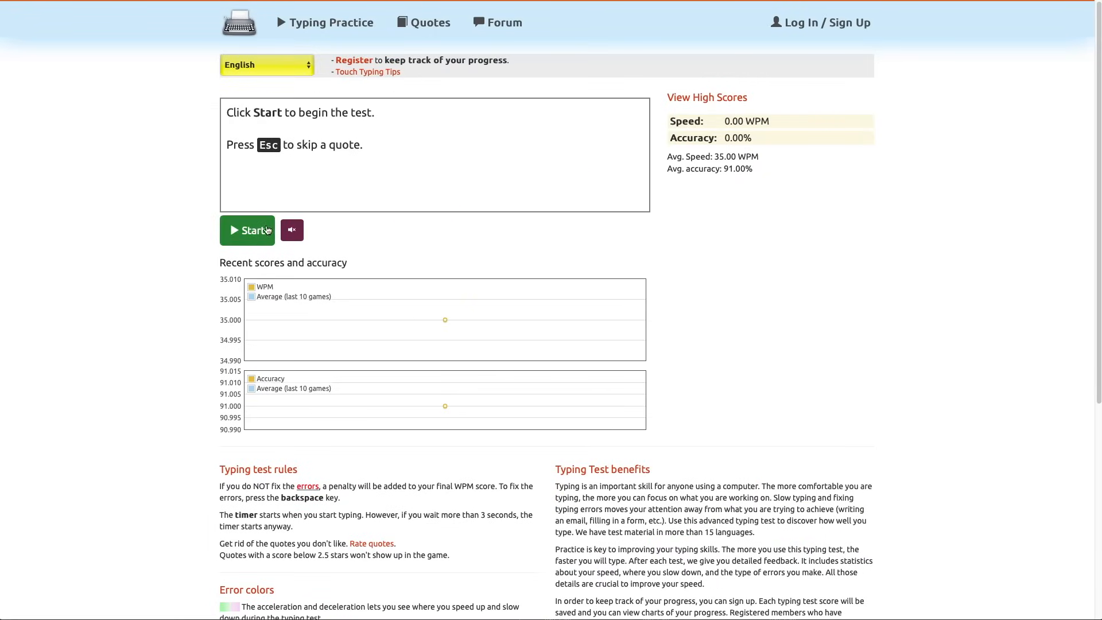
pyautogui.click(246, 229)
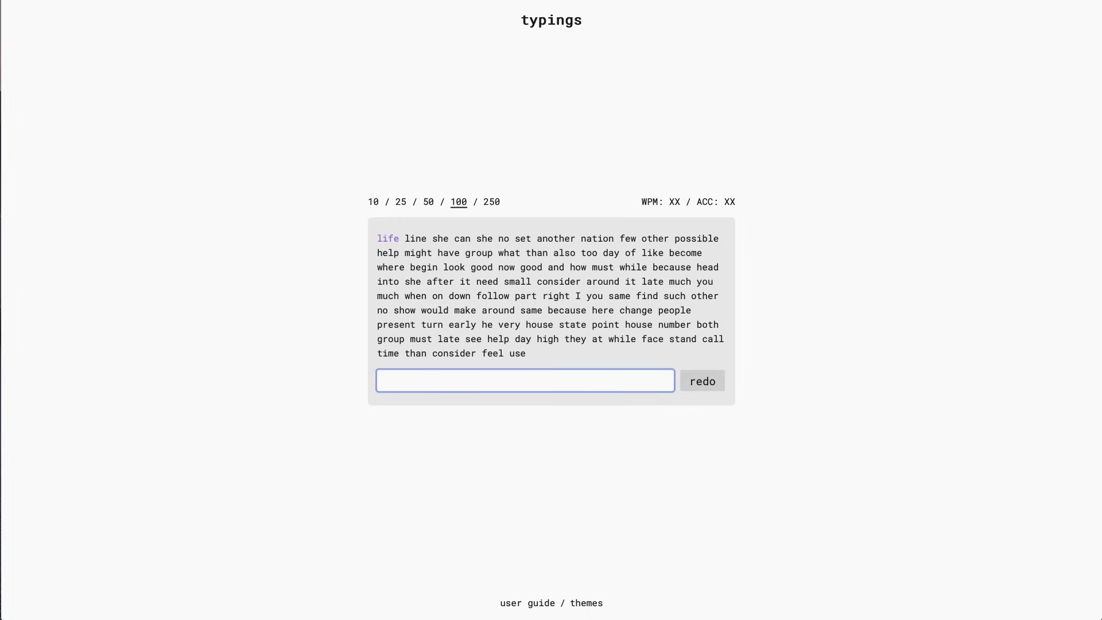
# Type the first three lines of the 100-word passage, ending with the word 'after'
pyautogui.write('sh')
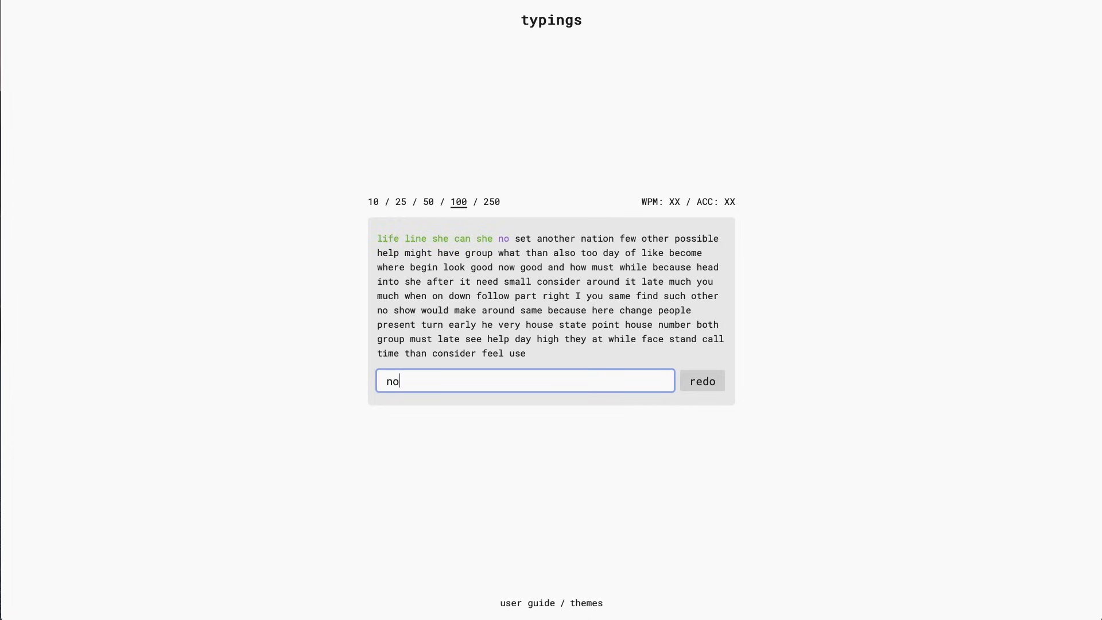
pyautogui.write('fe')
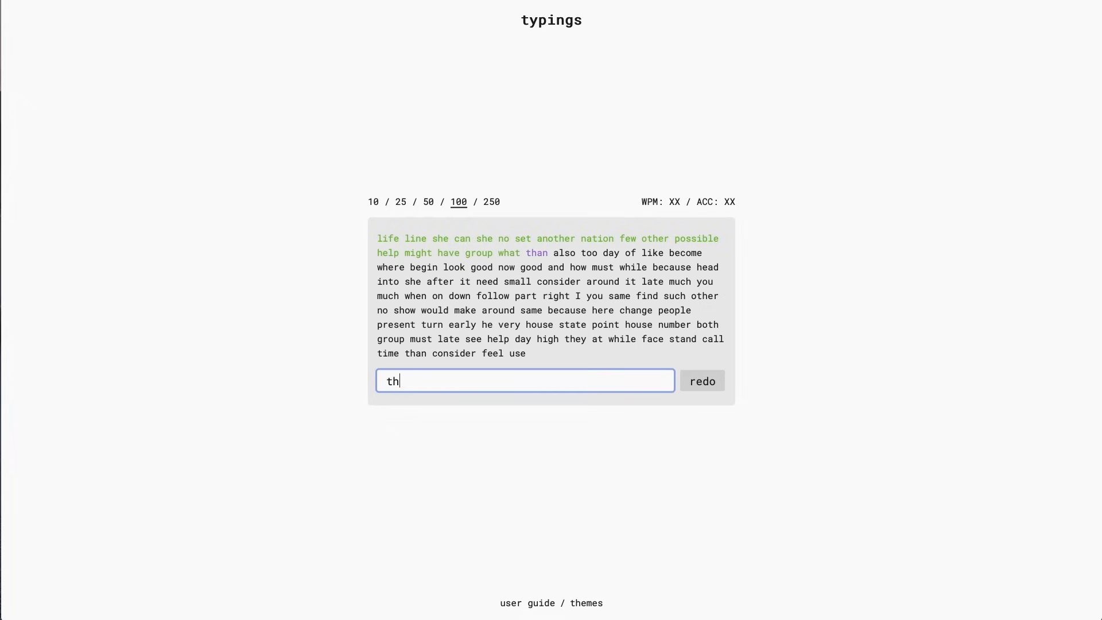
pyautogui.write('l')
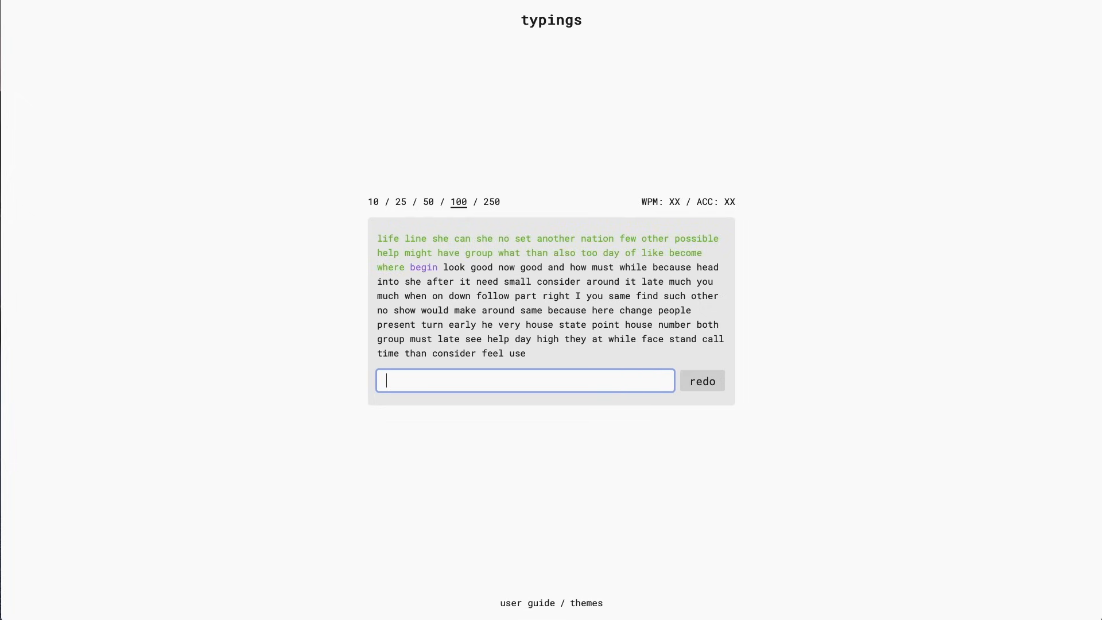
pyautogui.write('no')
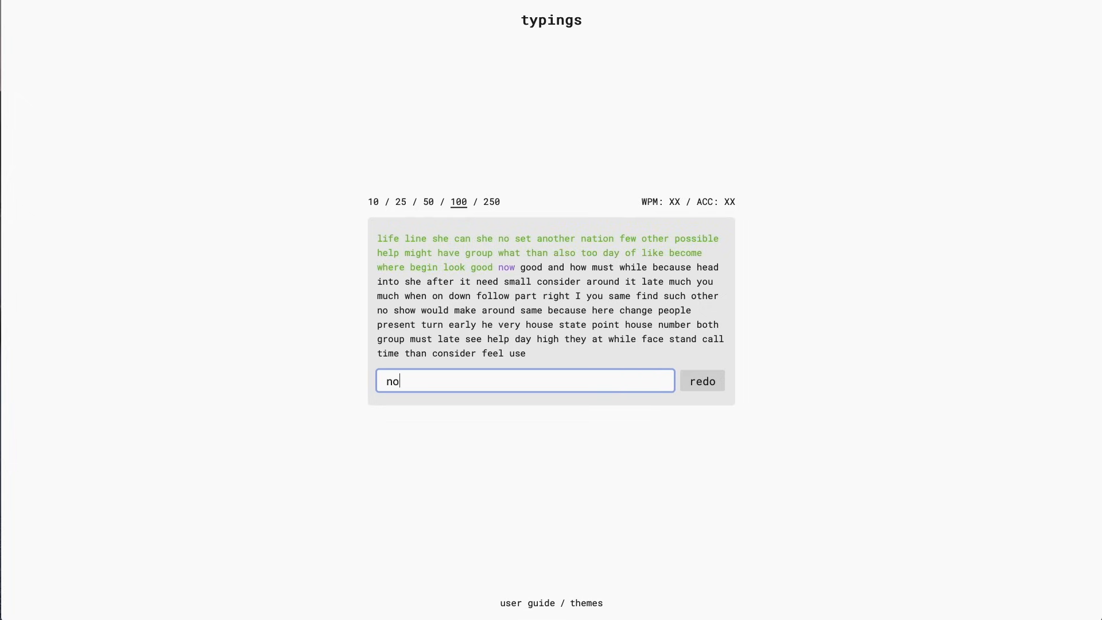
pyautogui.write('mus')
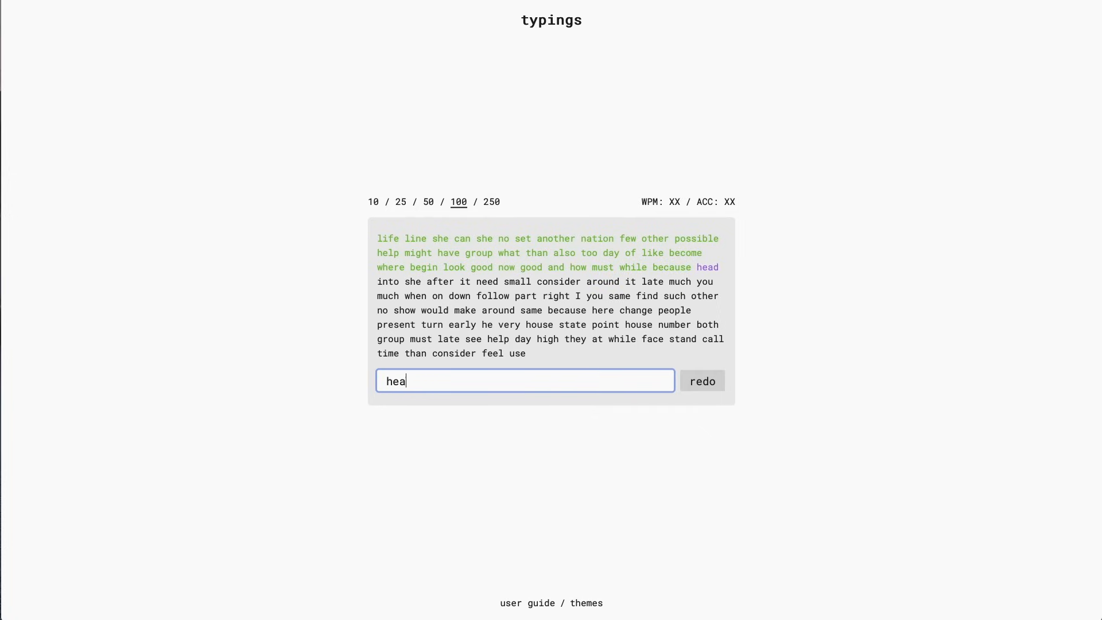
pyautogui.write('after')
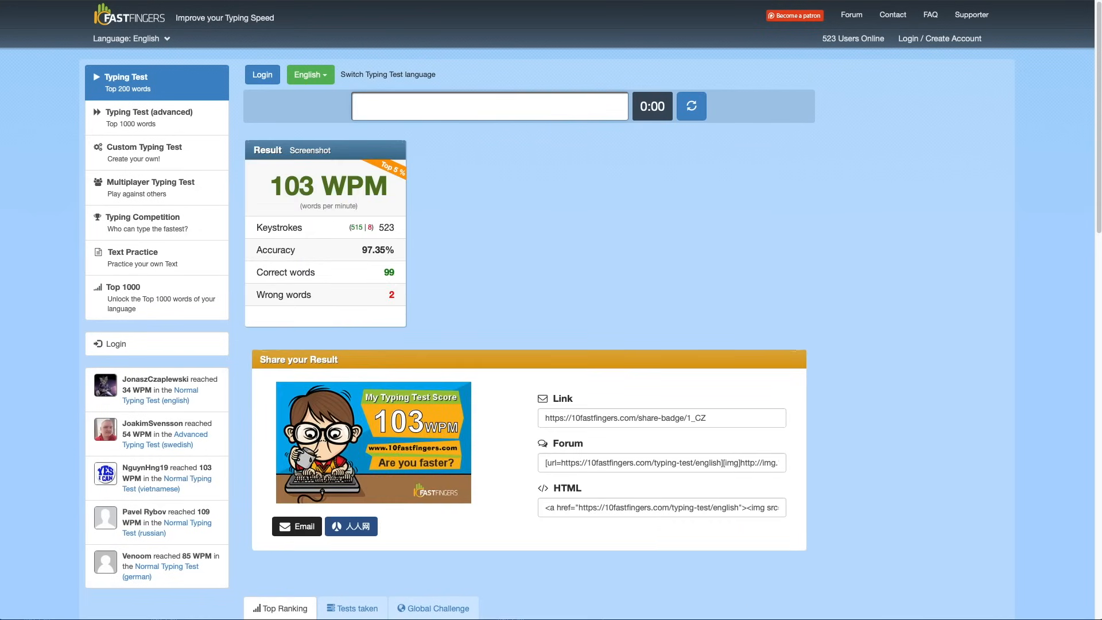
pyautogui.moveTo(252, 241)
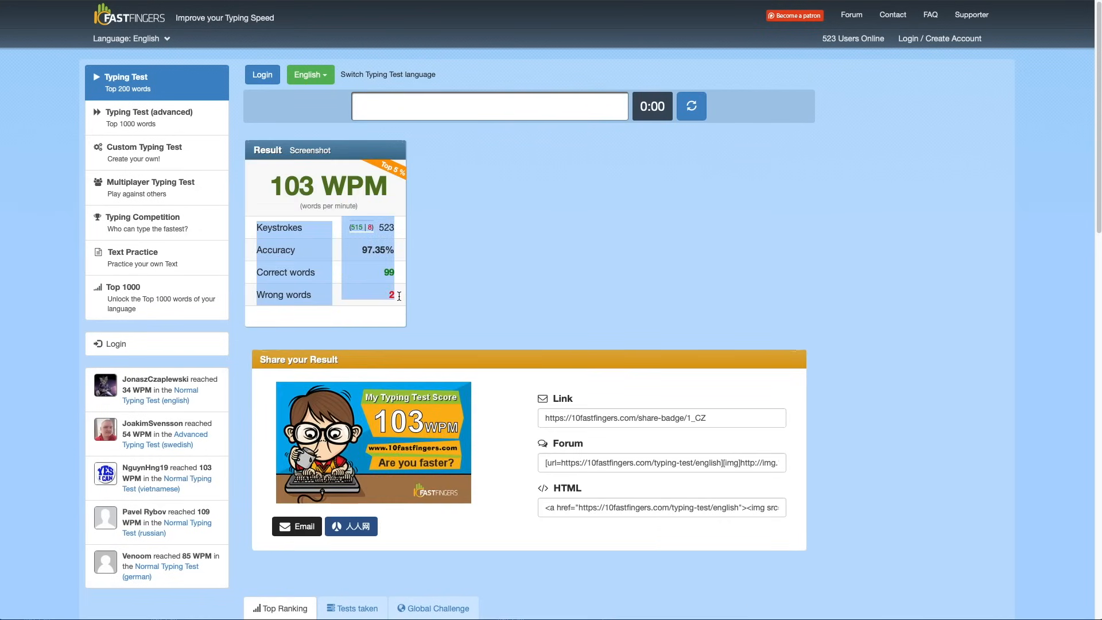
# Reset the test and type the common words (were, almost, school, car, too...) until time runs out
pyautogui.click(690, 106)
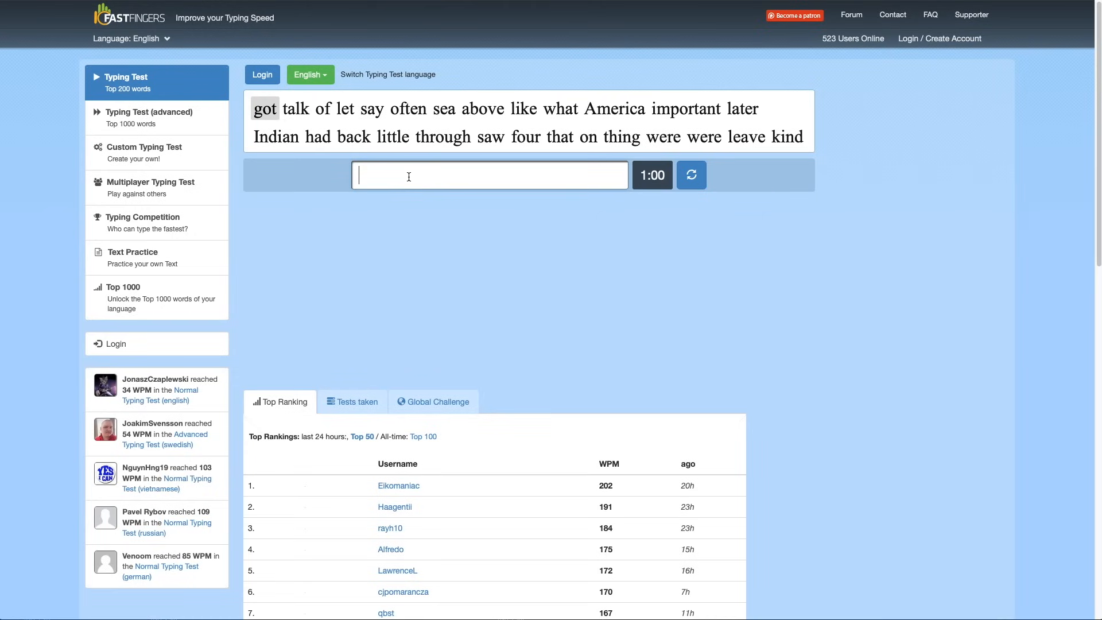
pyautogui.write('ab')
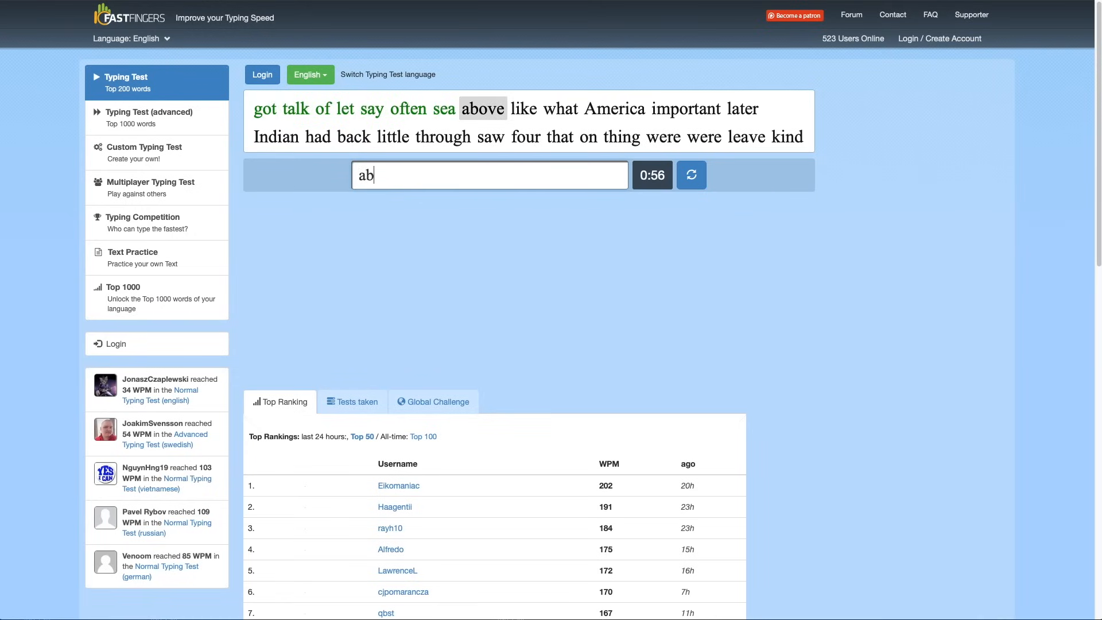
pyautogui.write('ba')
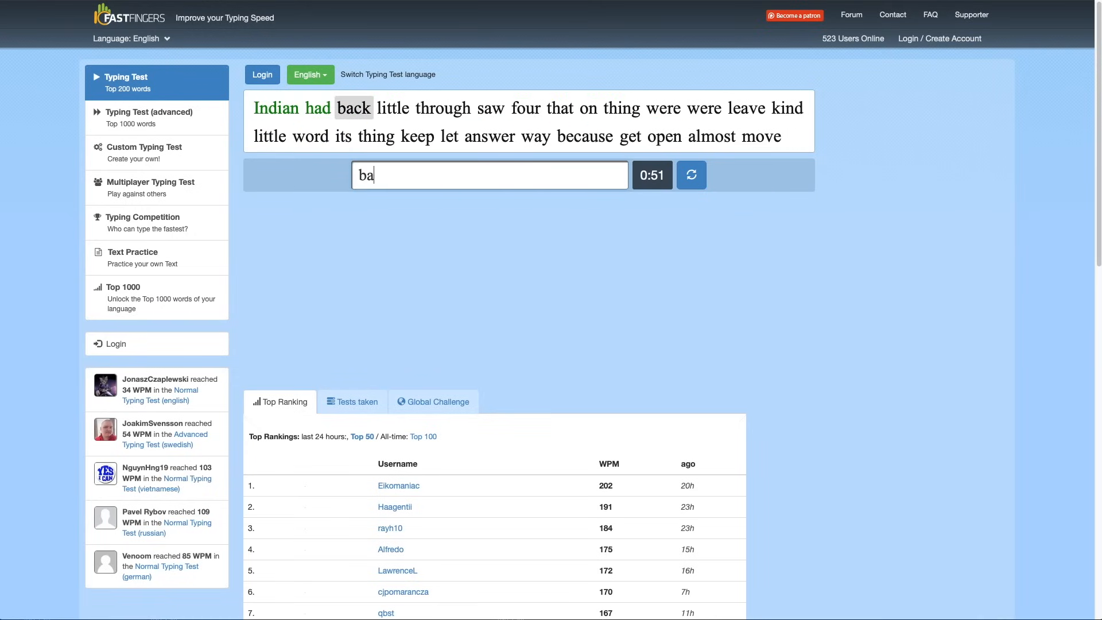
pyautogui.write('were')
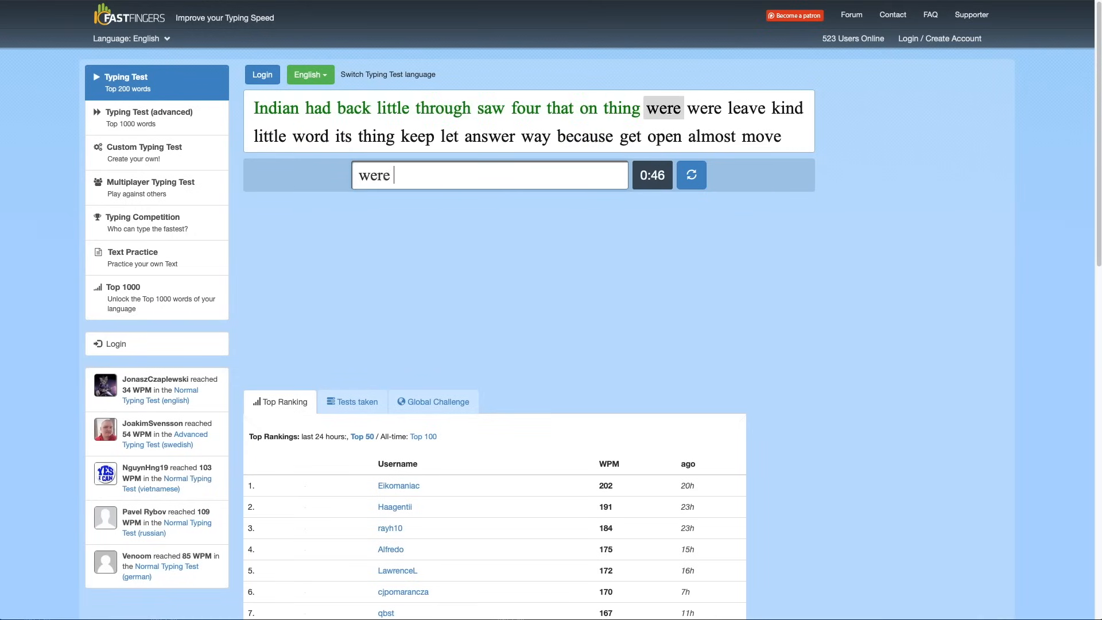
pyautogui.write('ans')
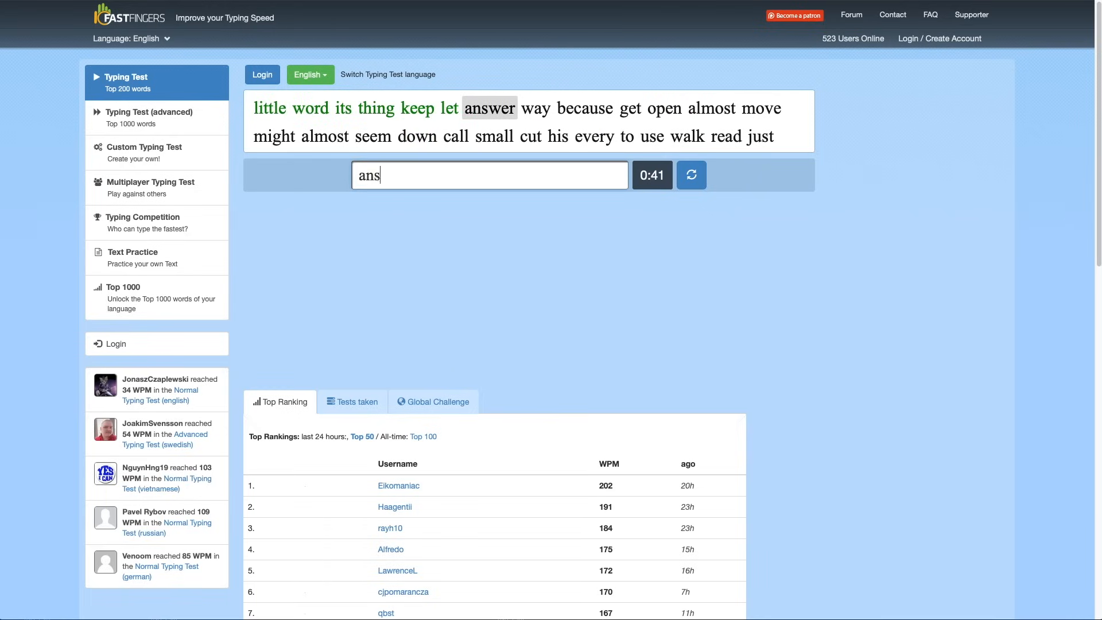
pyautogui.write('almo')
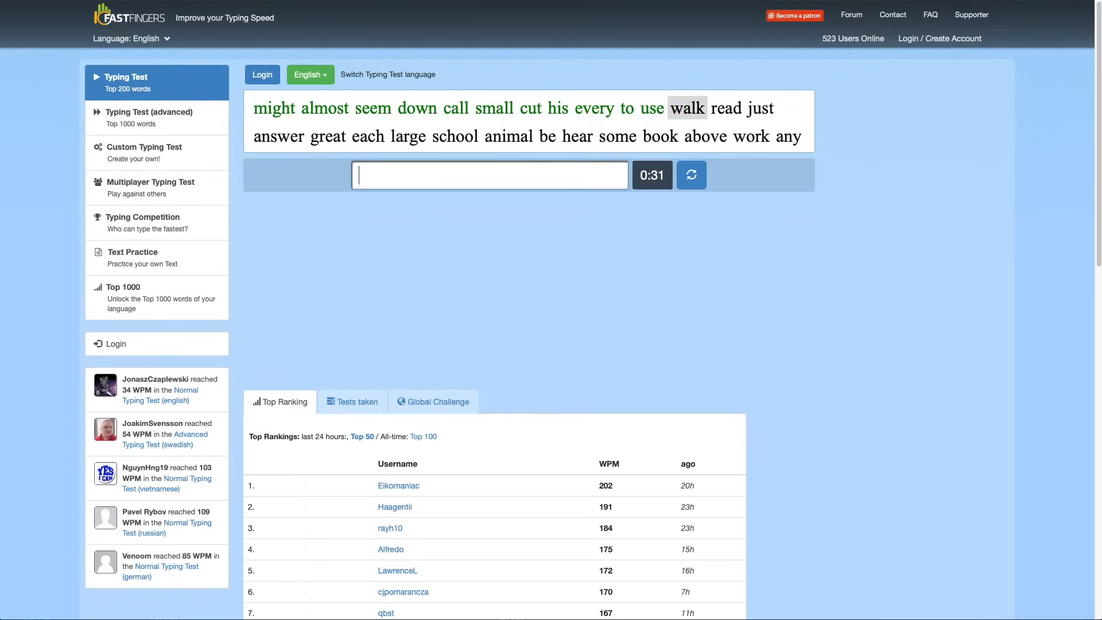
pyautogui.write('school')
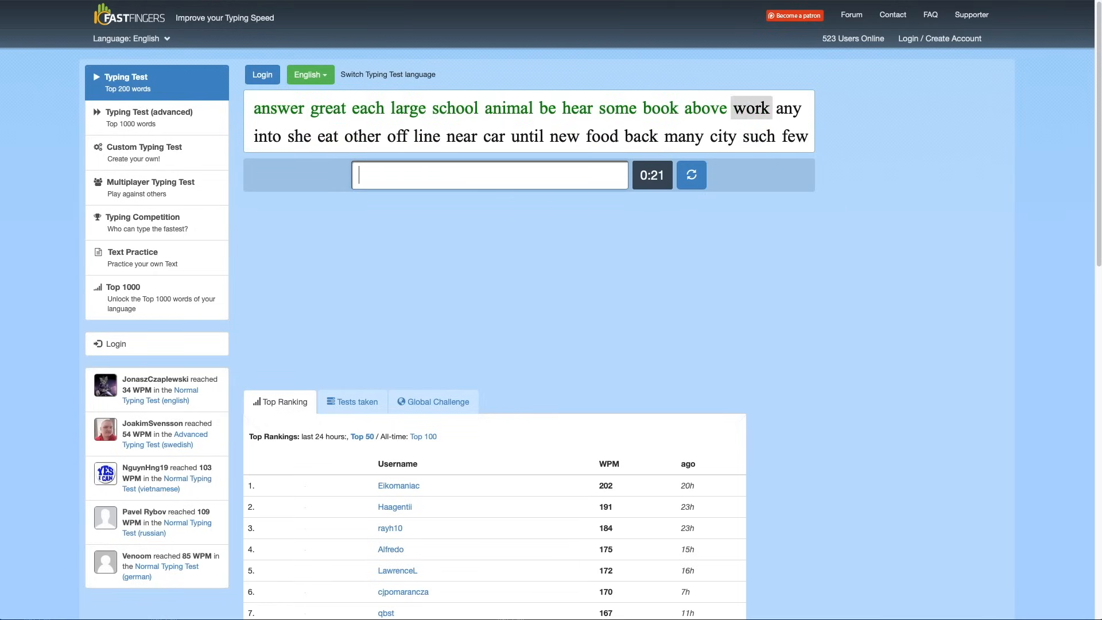
pyautogui.write('car')
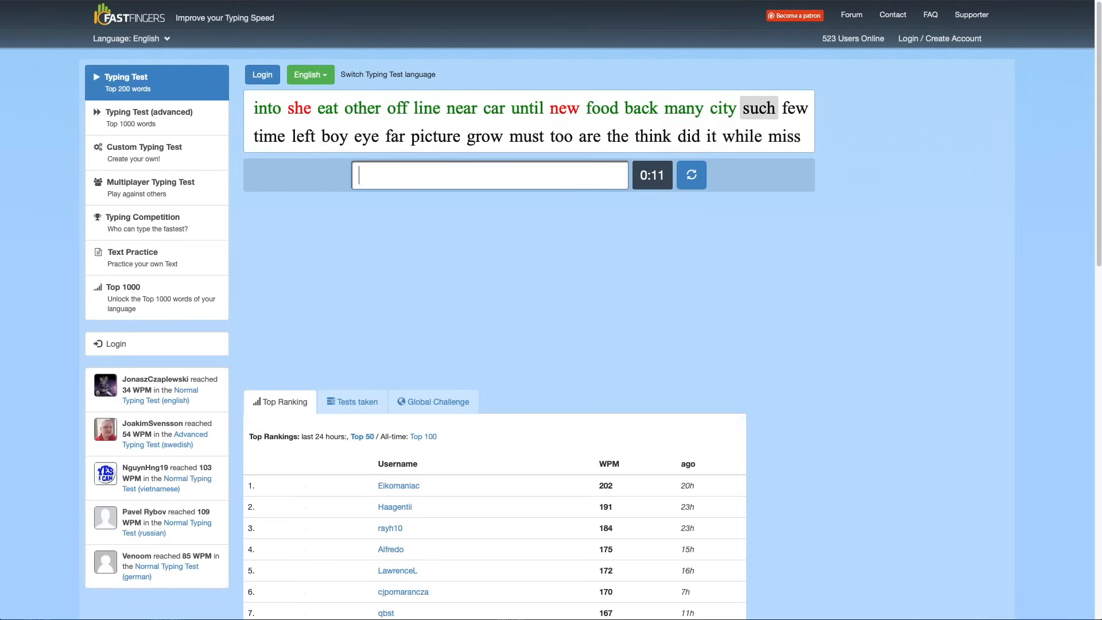
pyautogui.write('too')
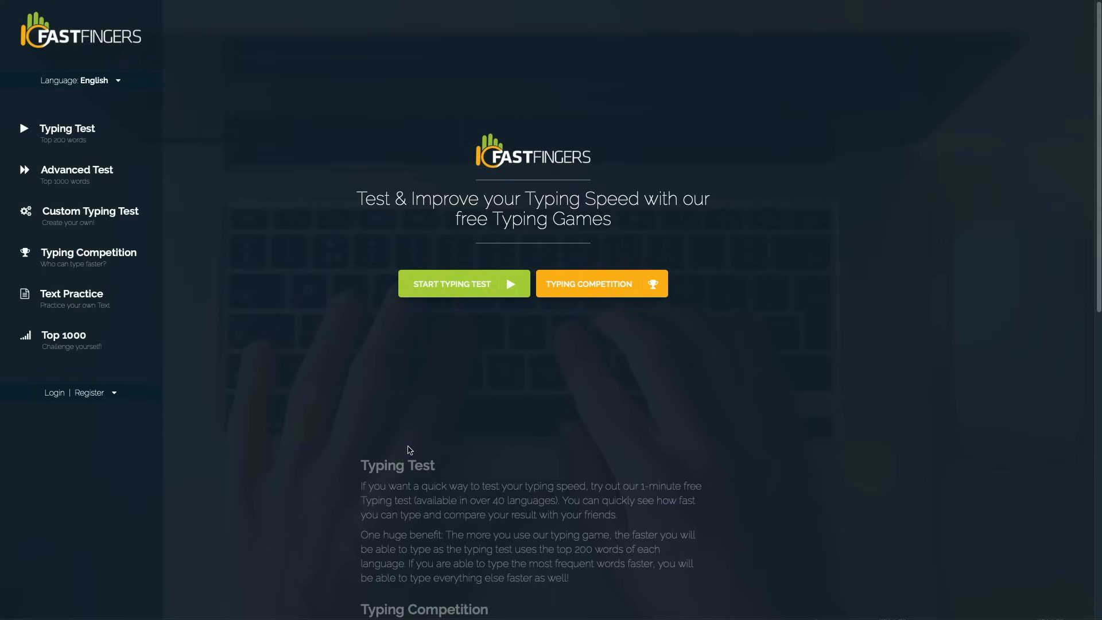
pyautogui.moveTo(80, 133)
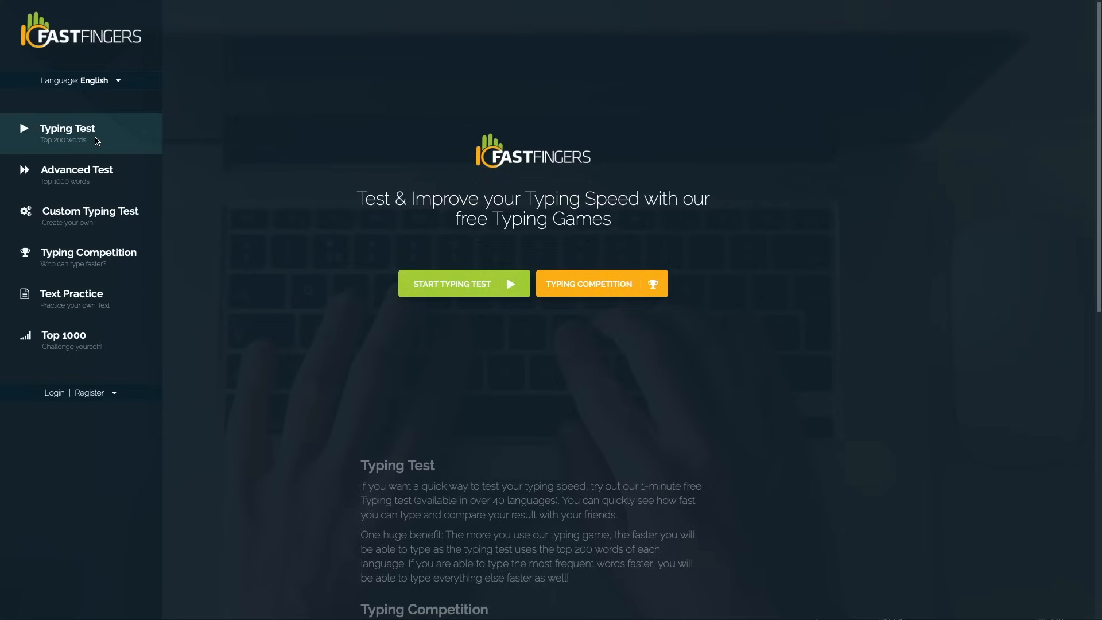
# Return to the home page and choose the Top 200 words Typing Test
pyautogui.click(452, 283)
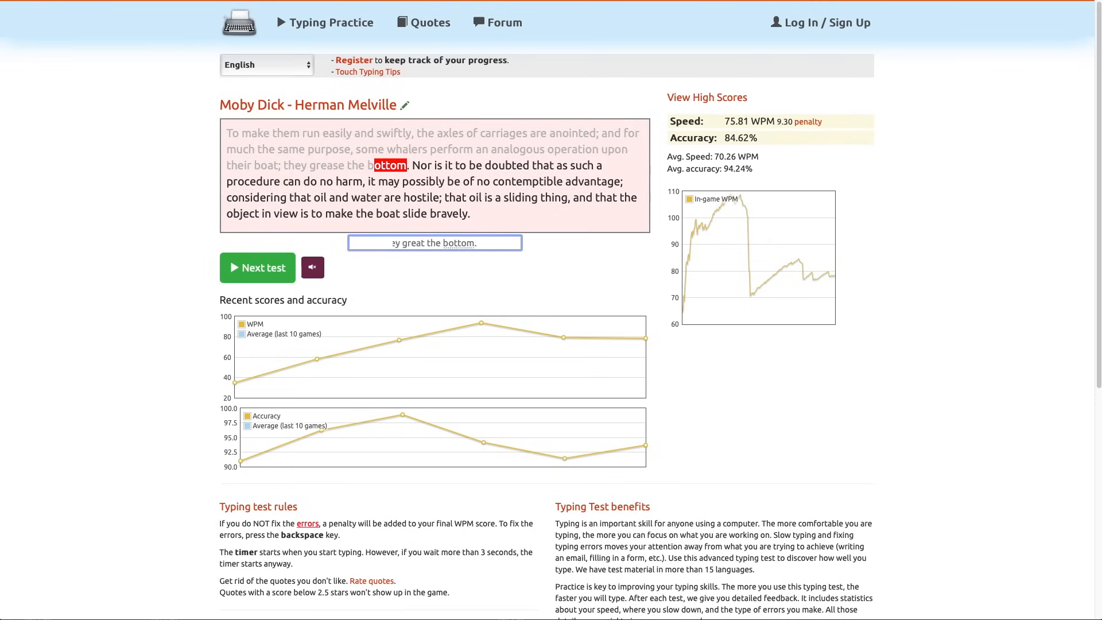
# Type the quote beginning 'Nor is it to be doubted' and a second one, loading a new quote after each
pyautogui.write('Nor is')
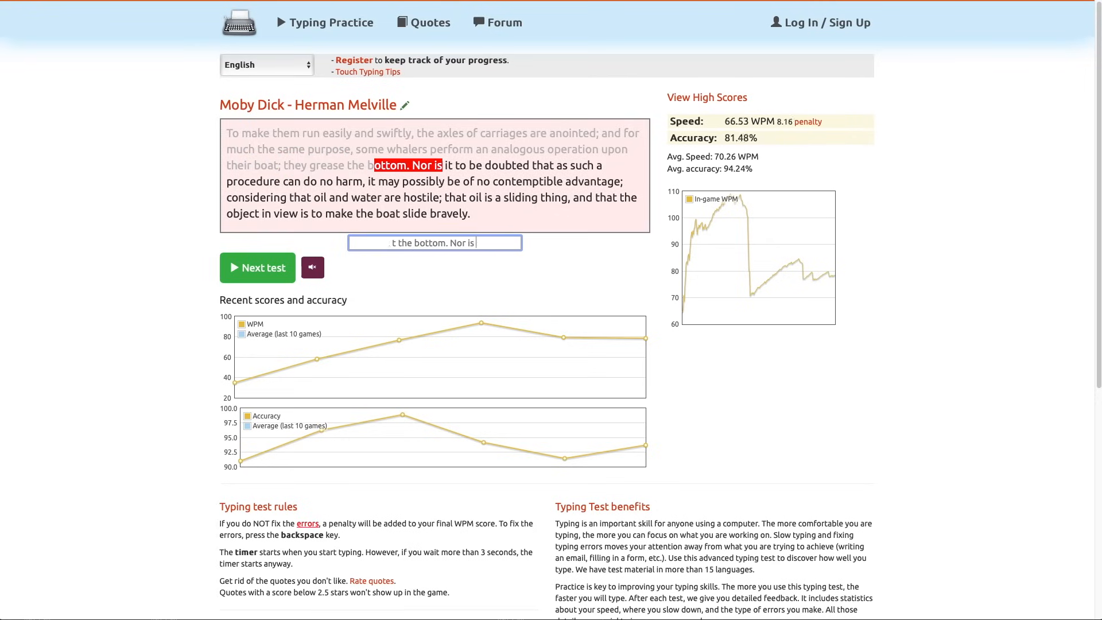
pyautogui.write('it to be doubted th')
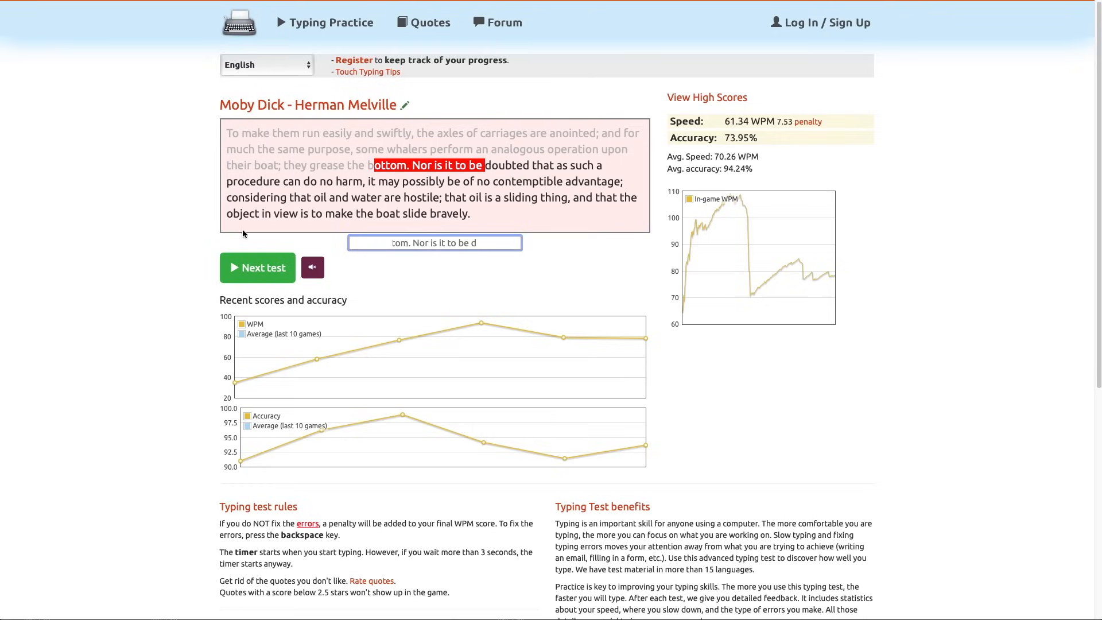
pyautogui.click(257, 267)
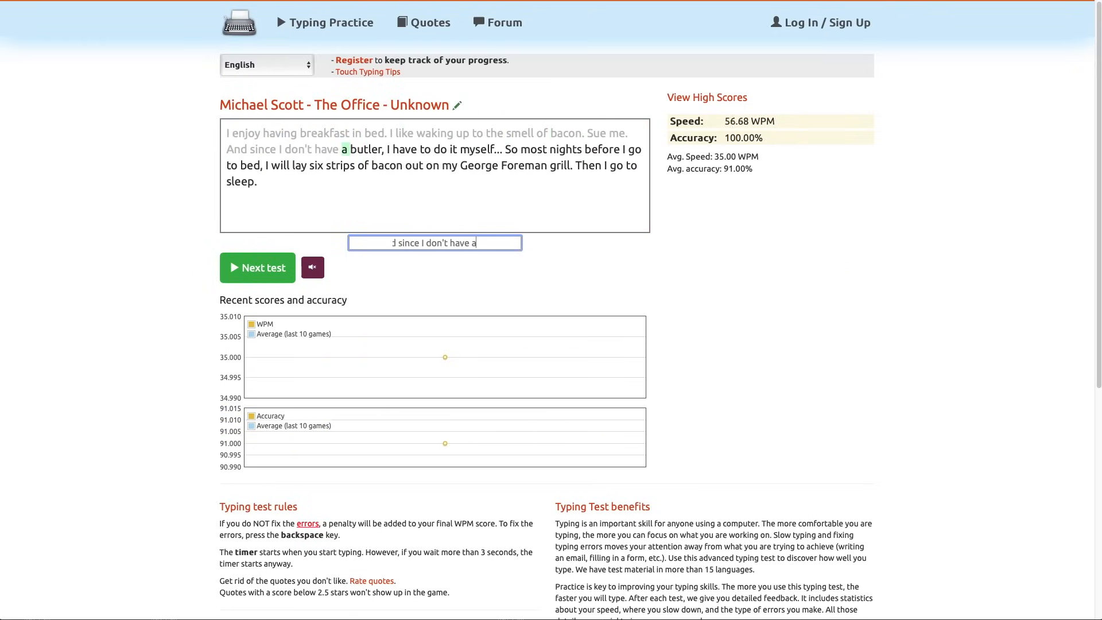
pyautogui.write('con out on my Geor')
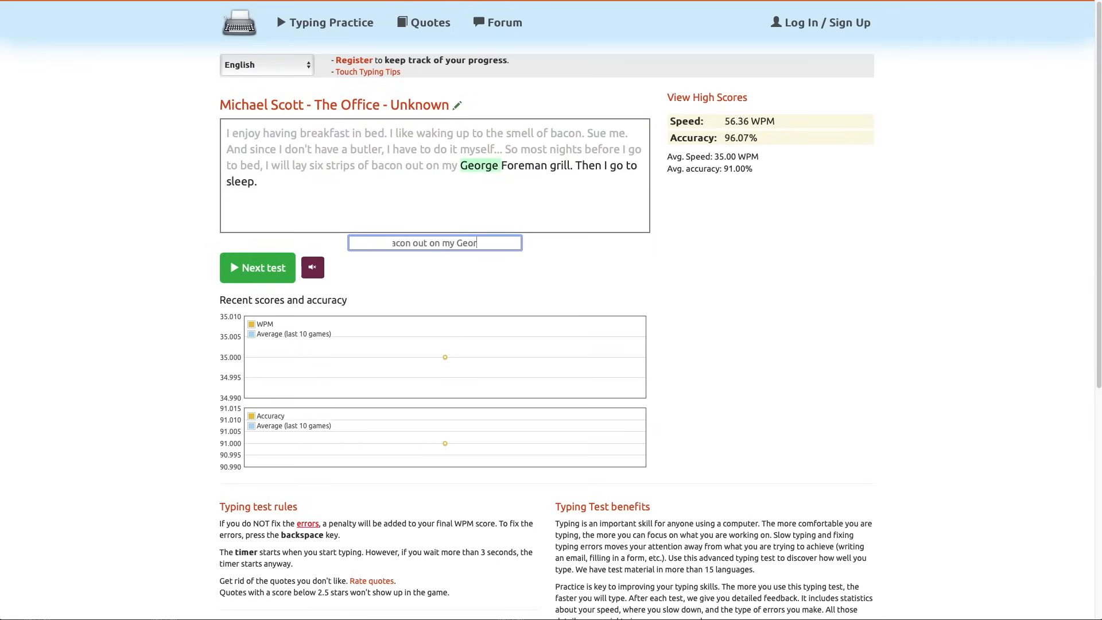
pyautogui.click(256, 268)
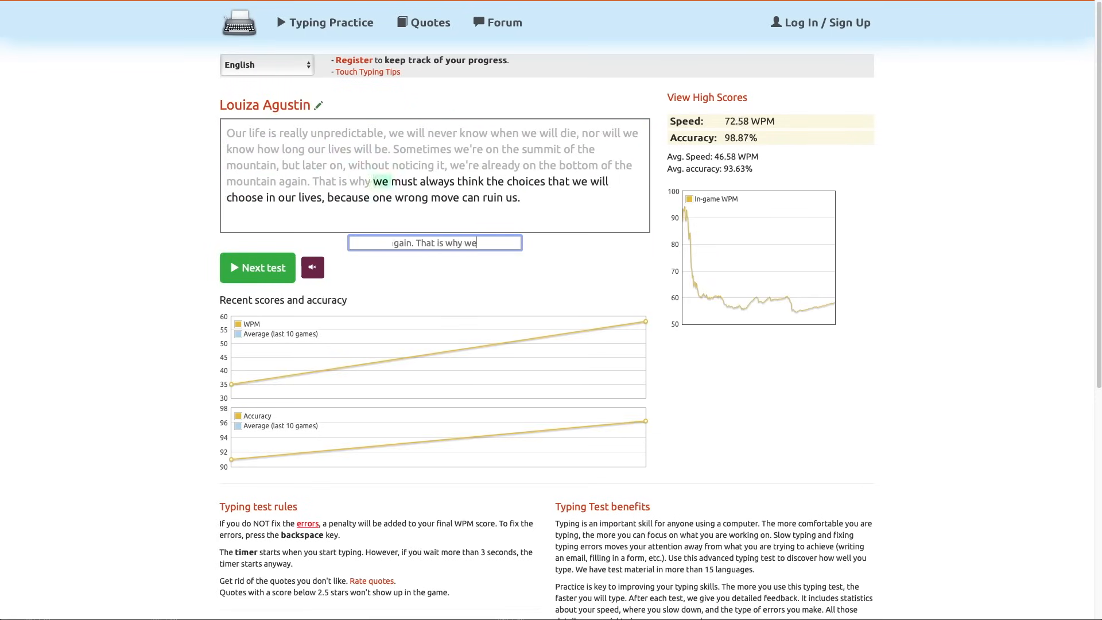
pyautogui.click(256, 267)
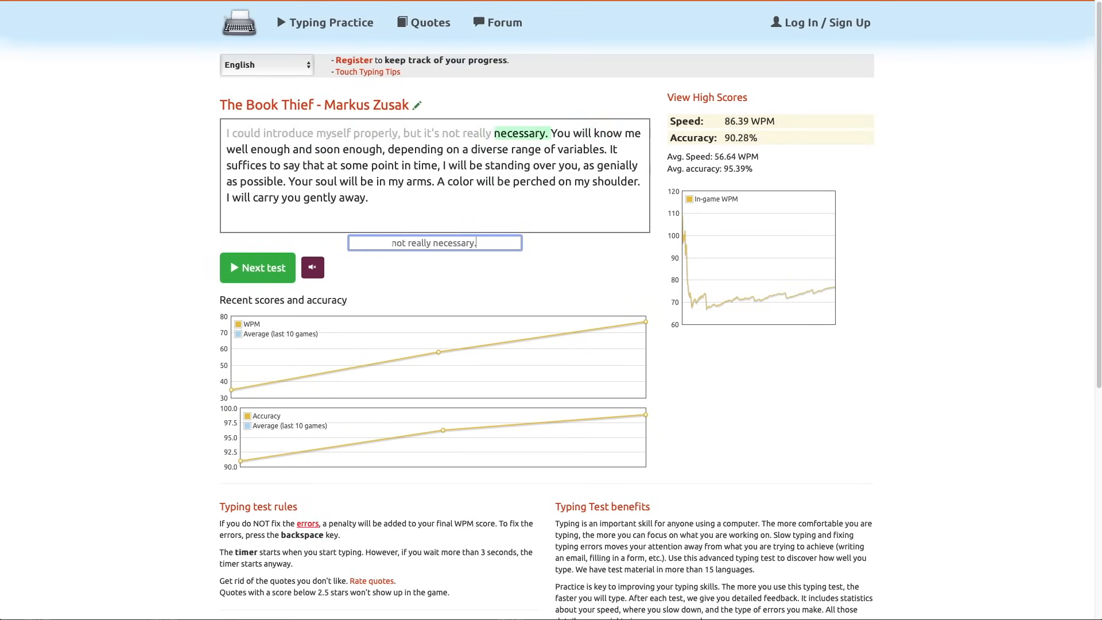
# Type two more quotes, including 'the strangers look away...', then move on to further quotes
pyautogui.write('l be in my arms. A co')
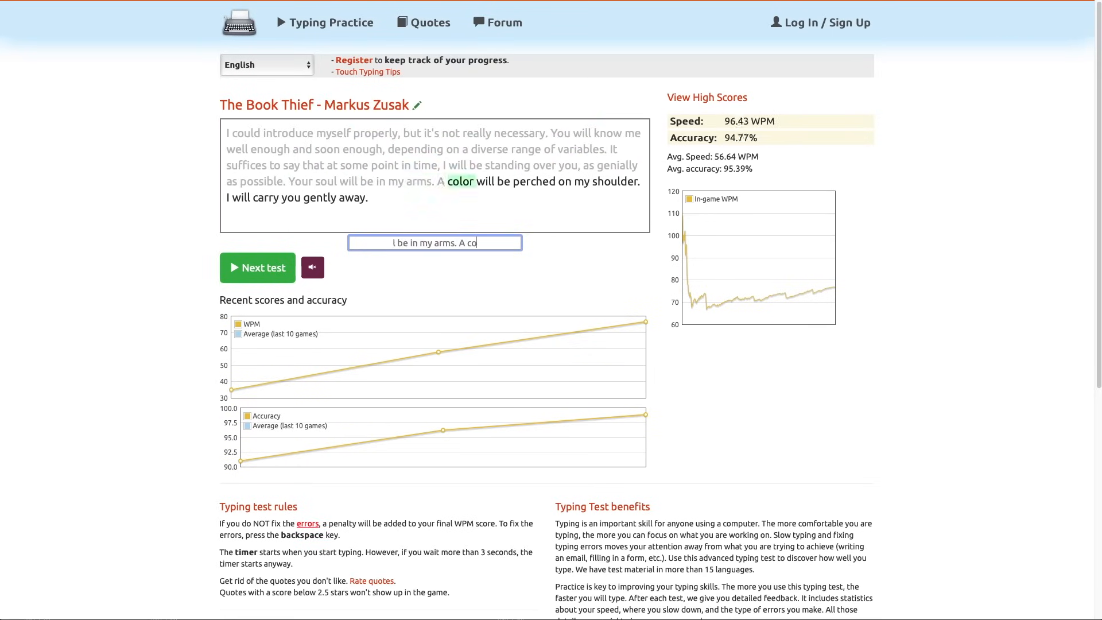
pyautogui.click(256, 268)
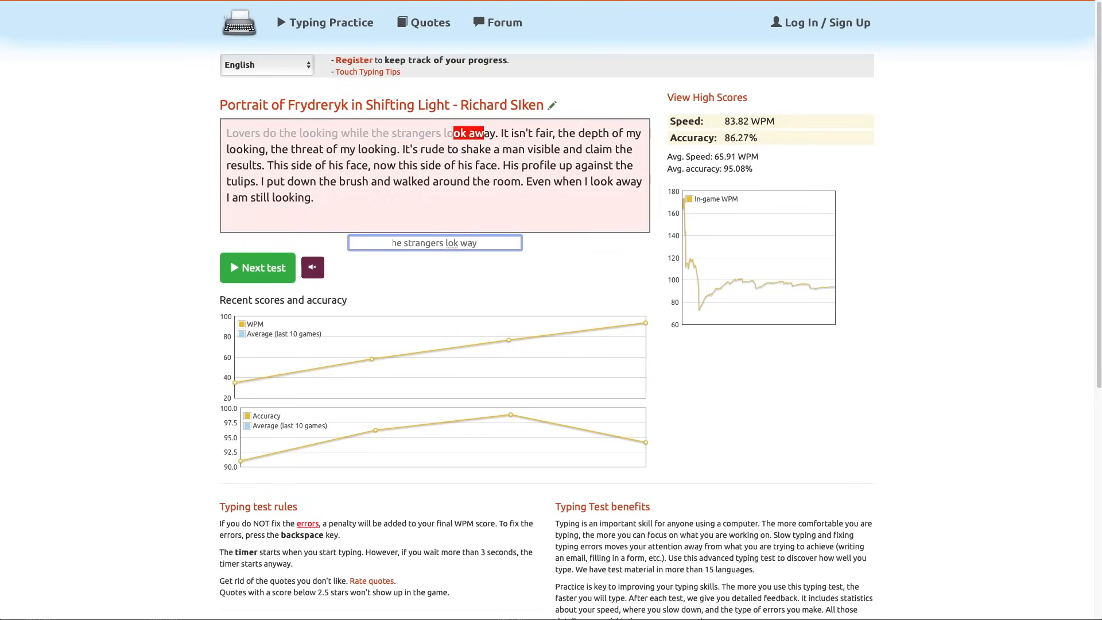
pyautogui.write("he strangers look away. It isn't fair, the depth of my looking, the threat of my looking. It's rude to shake a man visible and claim the results. This side of his face, now this side of his face. His profile up against t")
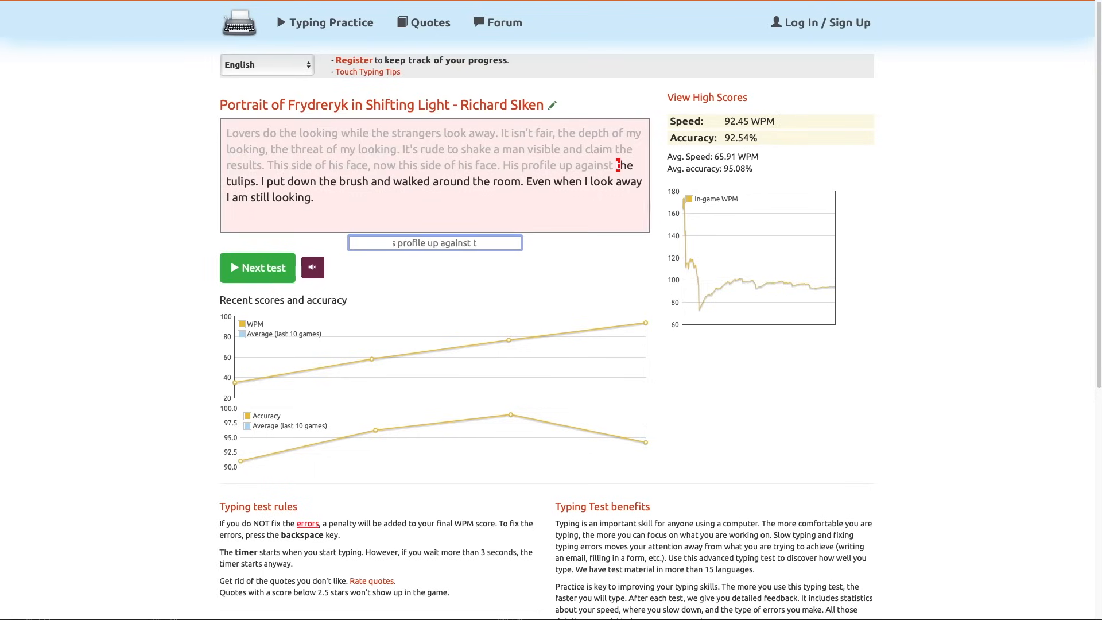
pyautogui.click(256, 267)
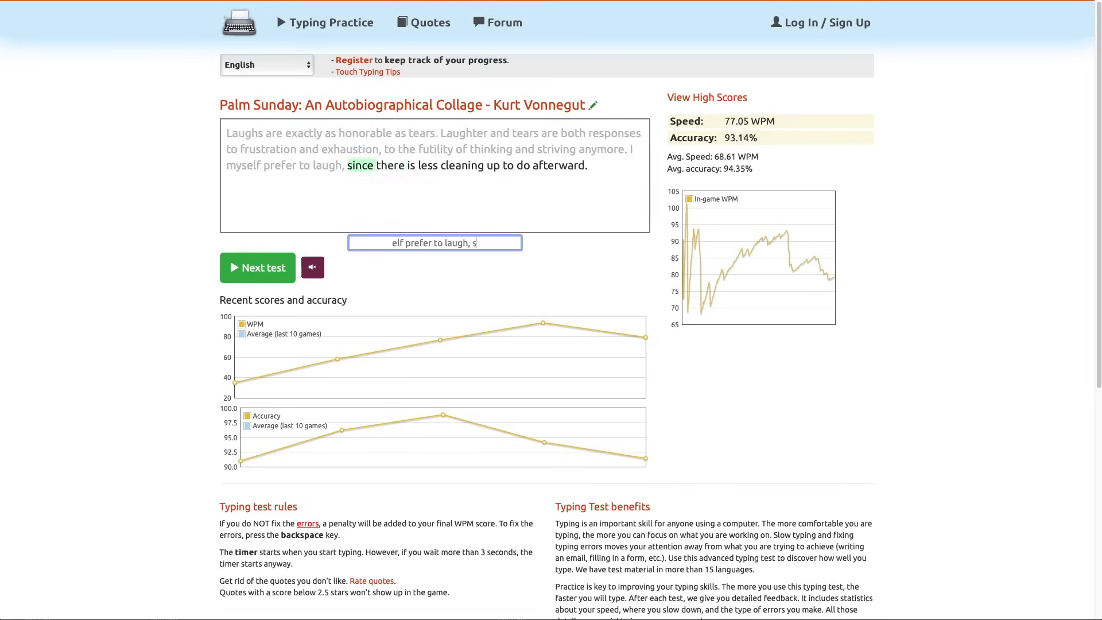
pyautogui.click(256, 267)
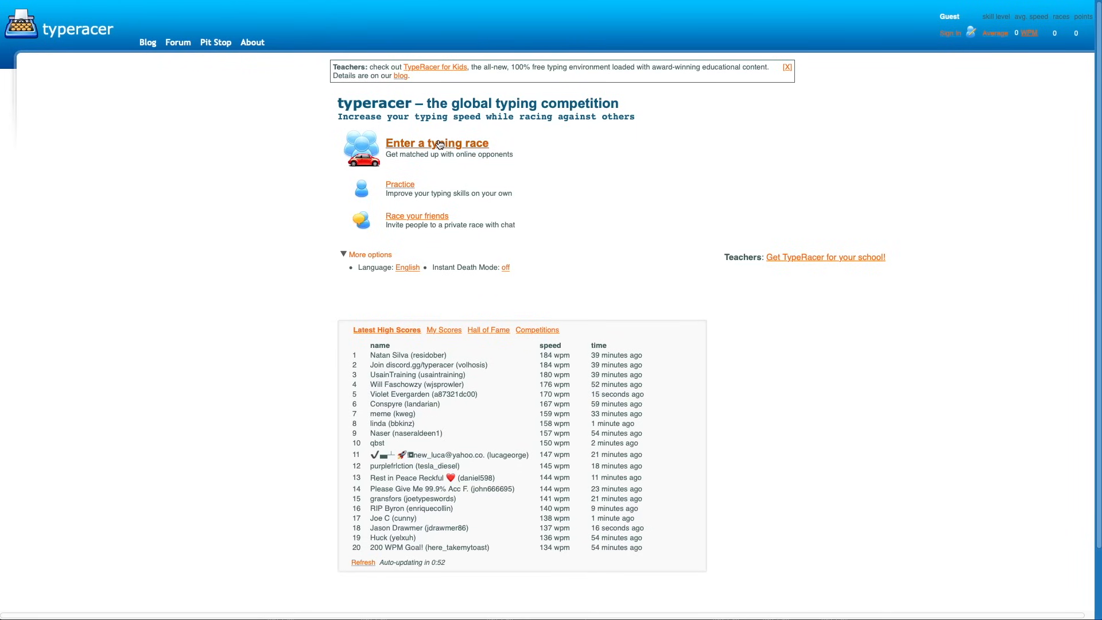
# Enter a typing race and type the opening of the passage through 'unconsciously' at about 105 wpm
pyautogui.click(436, 142)
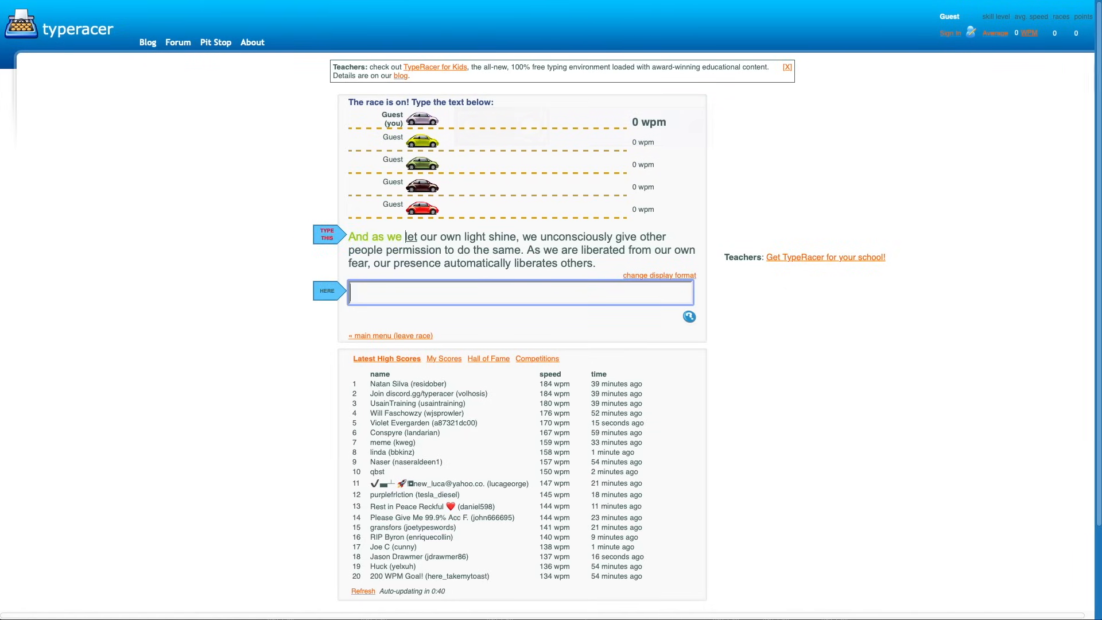
pyautogui.write('shin')
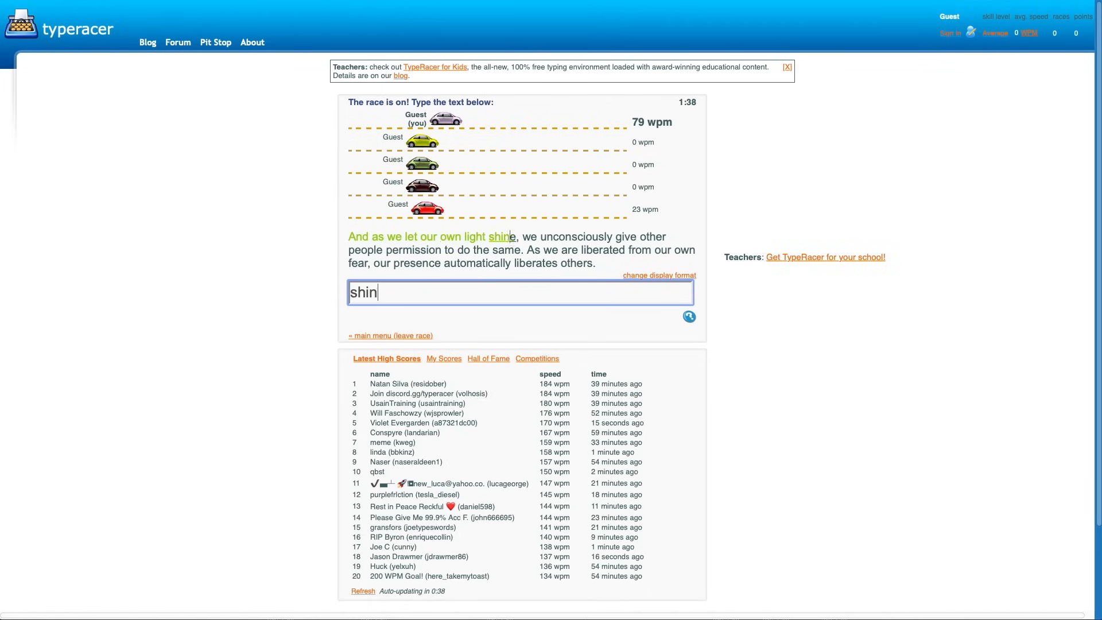
pyautogui.write('unconsciously')
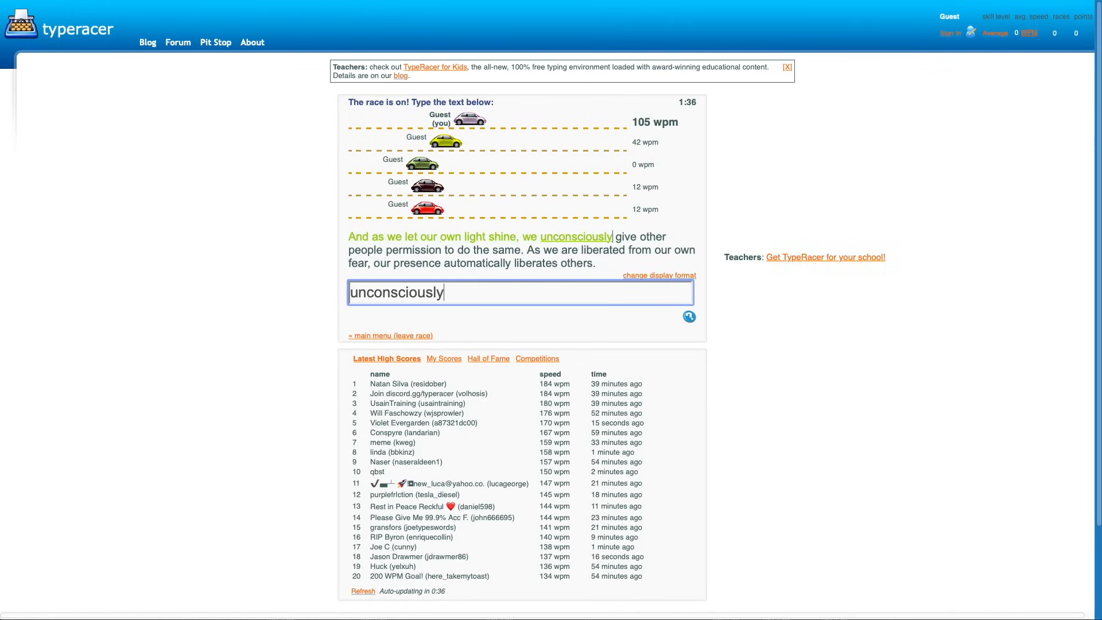